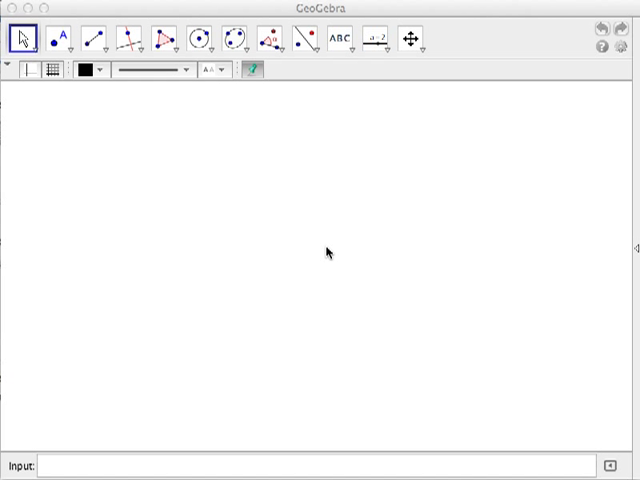
mouse_move(356, 202)
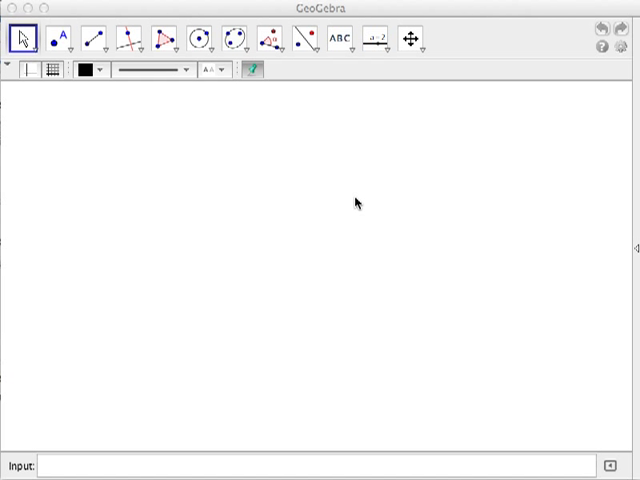
- Create number slider a with minimum 0 and maximum 5, and drag it to a = 5
click(378, 38)
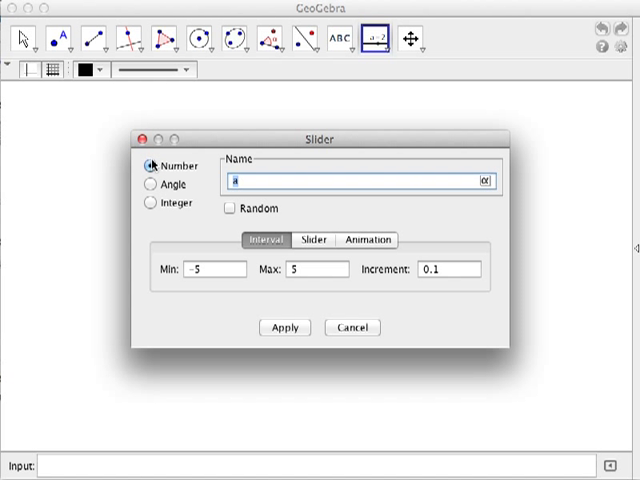
mouse_move(186, 210)
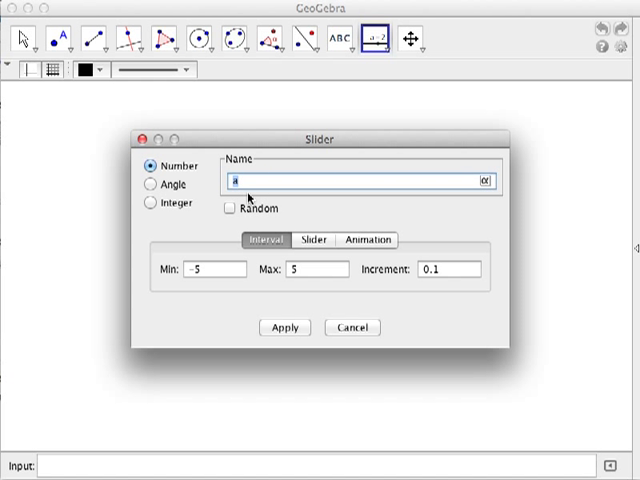
click(207, 269)
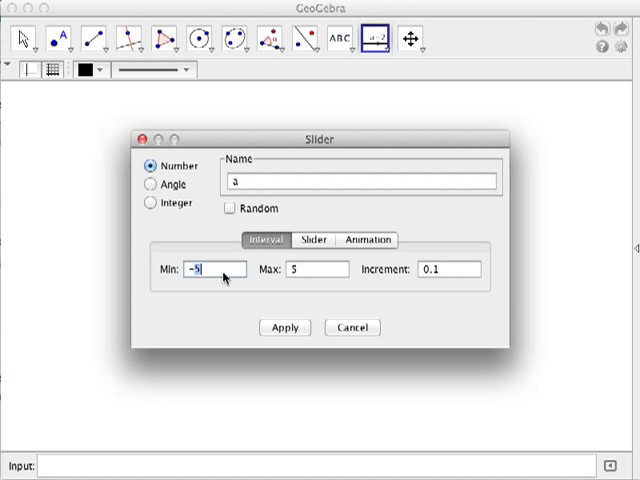
text(0)
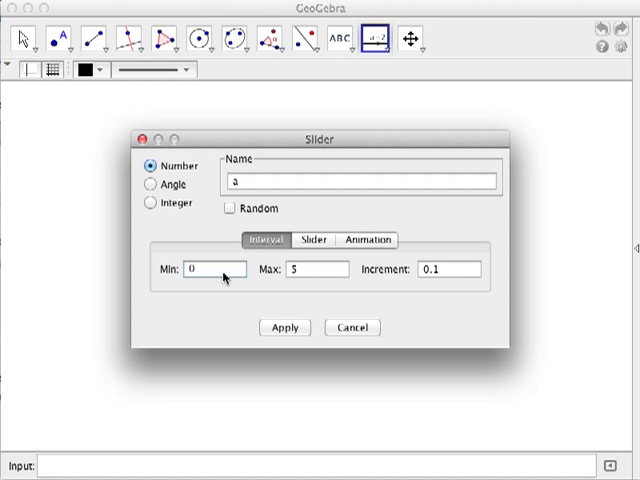
click(285, 327)
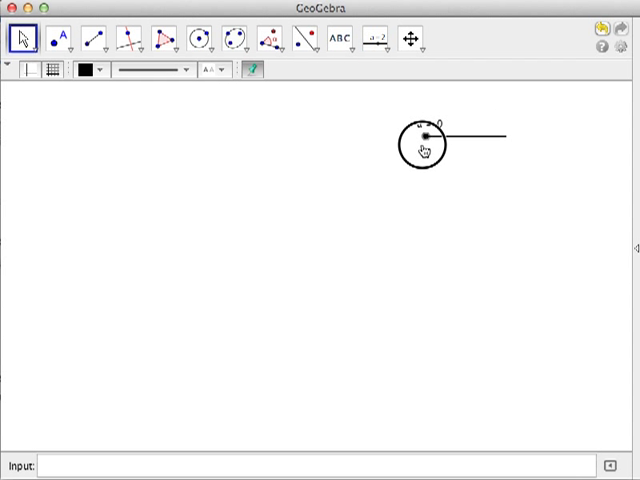
drag(420, 145, 515, 148)
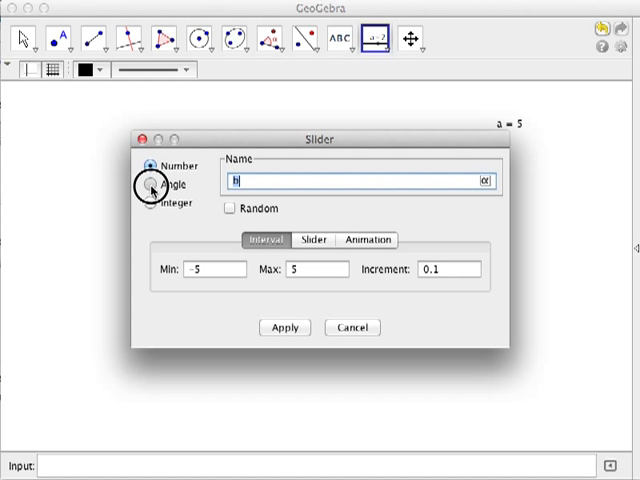
- Create angle slider α from 0° to 180° below slider a, reading 180°
click(146, 184)
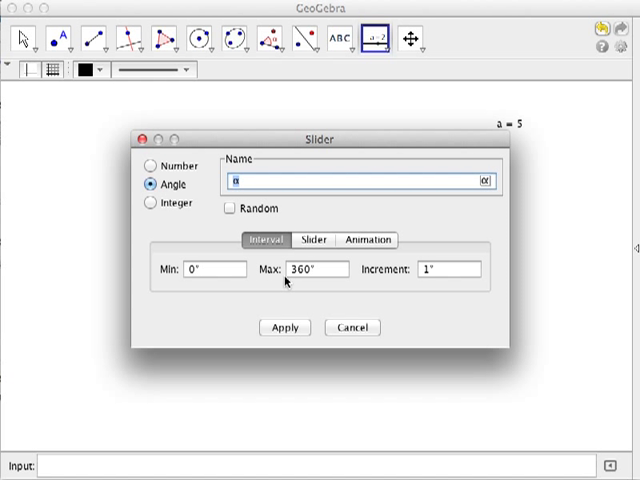
click(315, 269)
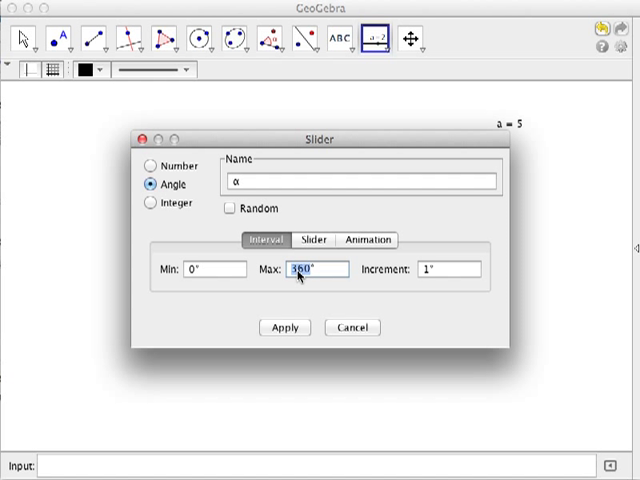
text(180)
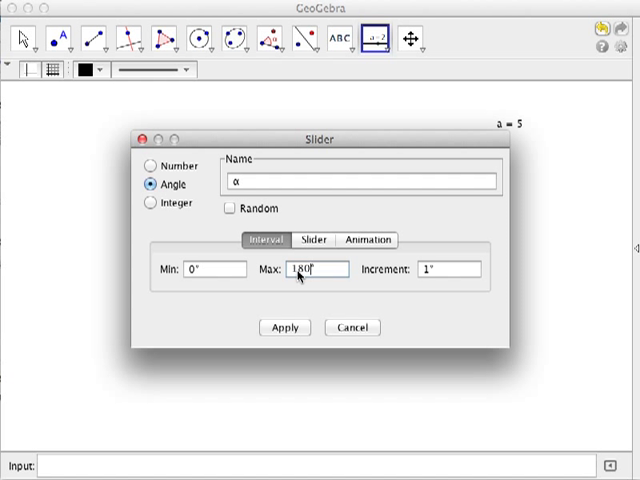
click(284, 327)
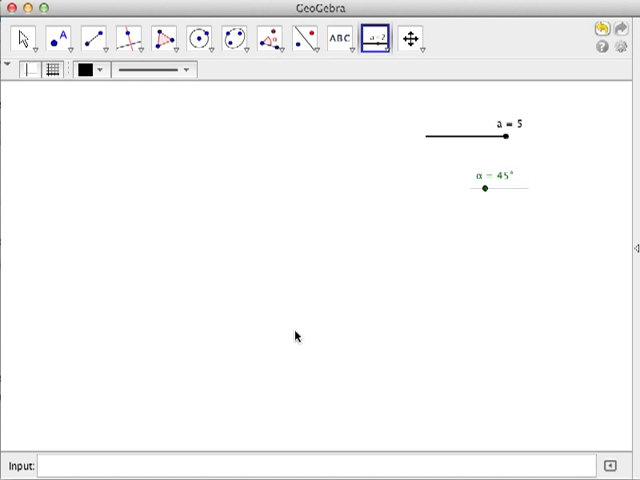
click(22, 38)
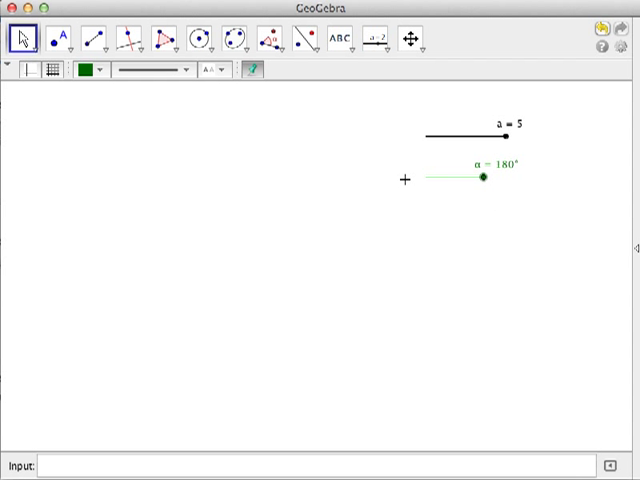
- Place point A on the left of the drawing area
click(61, 38)
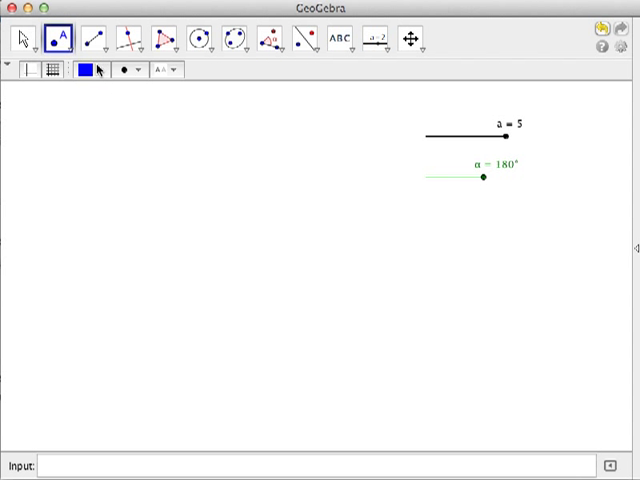
click(88, 270)
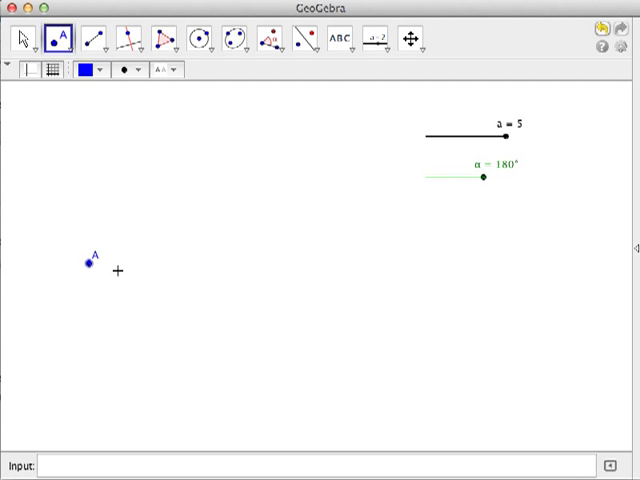
mouse_move(214, 234)
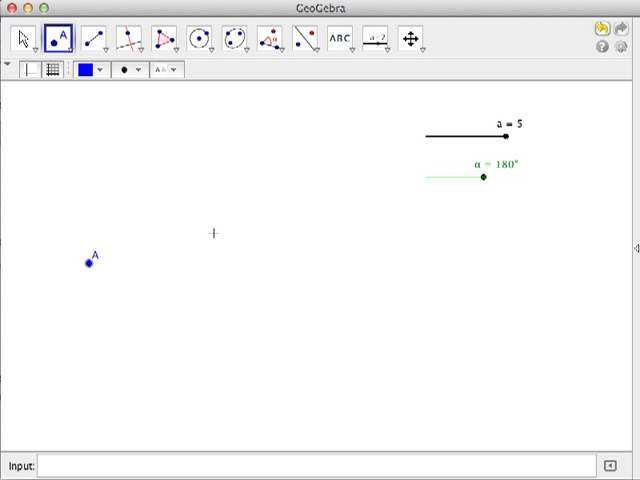
mouse_move(398, 190)
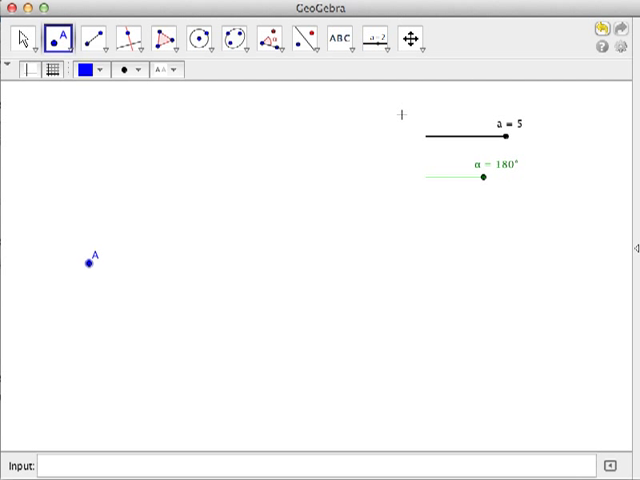
click(93, 37)
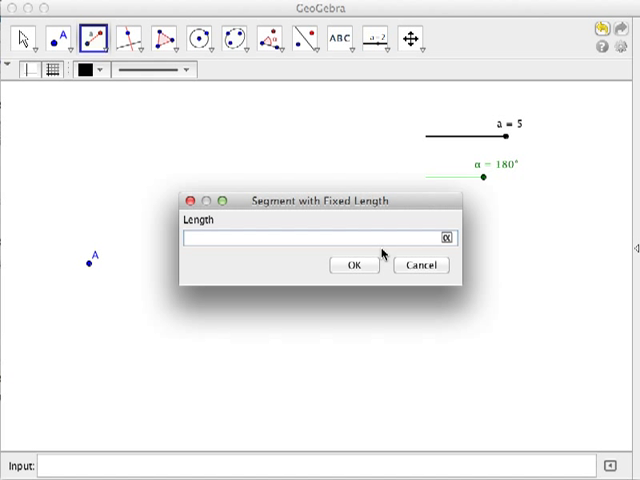
- Draw segment AB of length a from point A and lower slider α to about 53°
text(a)
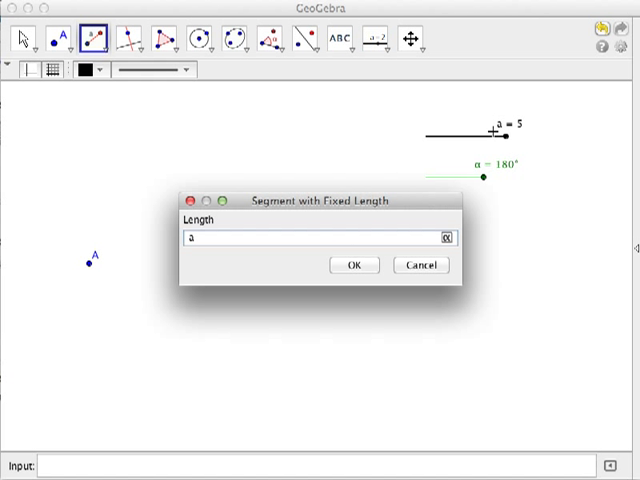
mouse_move(124, 272)
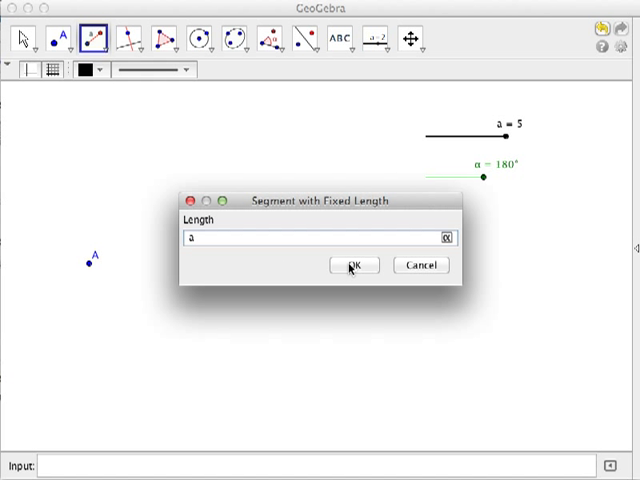
click(354, 265)
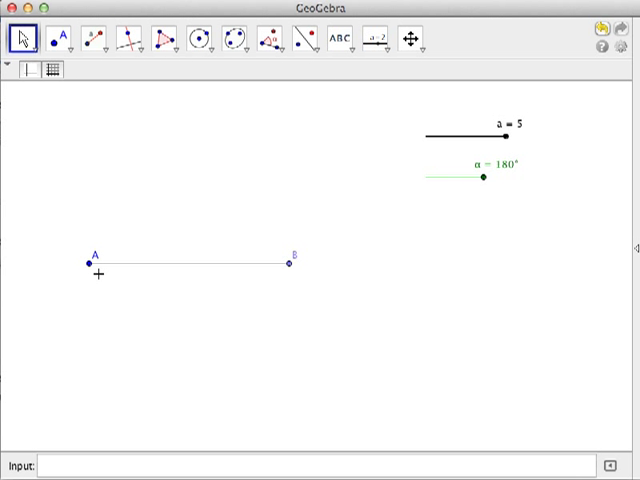
mouse_move(112, 268)
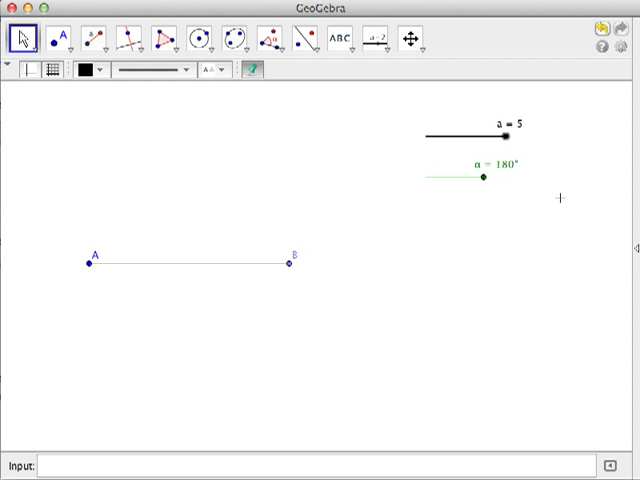
mouse_move(558, 194)
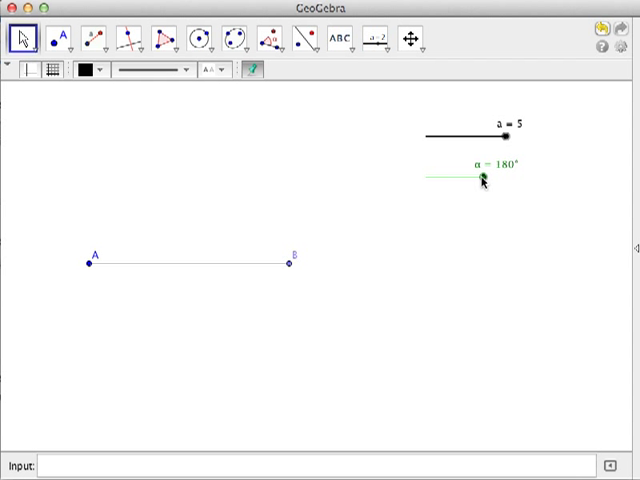
drag(481, 180, 438, 183)
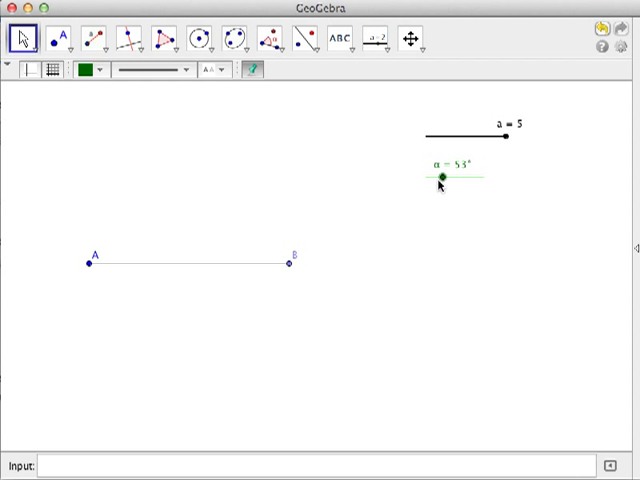
click(275, 37)
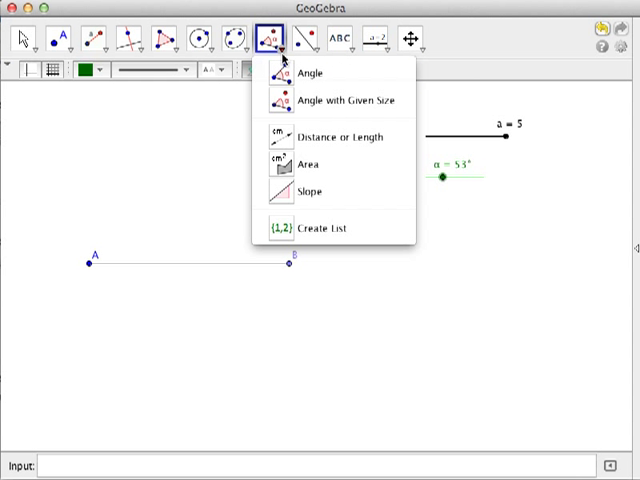
mouse_move(335, 100)
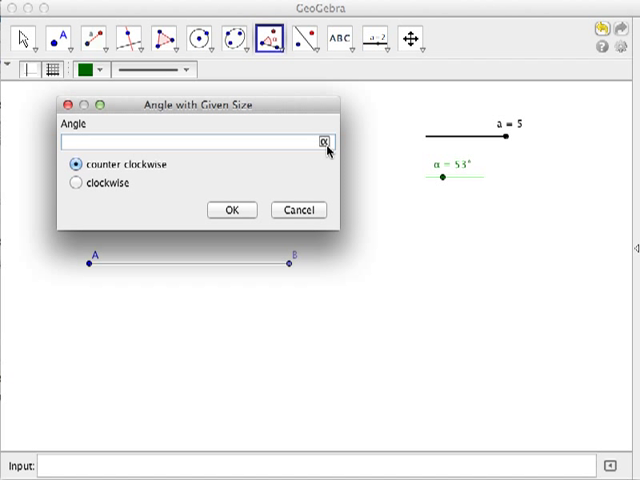
- Rotate B counter-clockwise about A by angle α to create point B' with a 53° angle at A
click(325, 141)
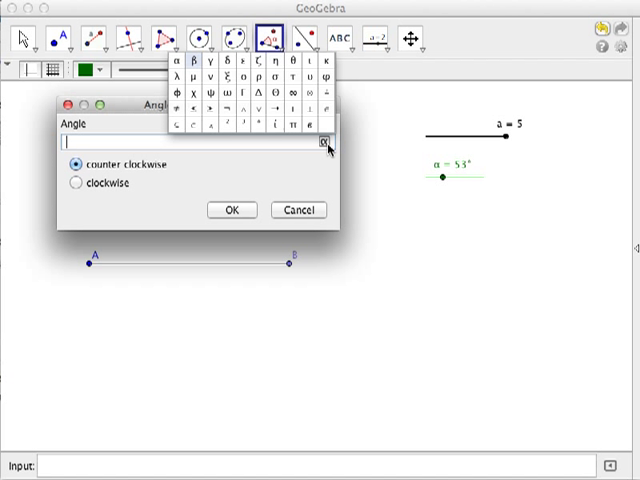
mouse_move(194, 78)
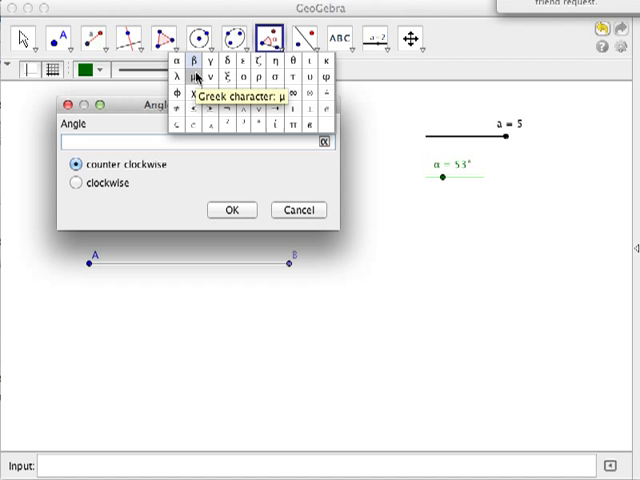
mouse_move(178, 64)
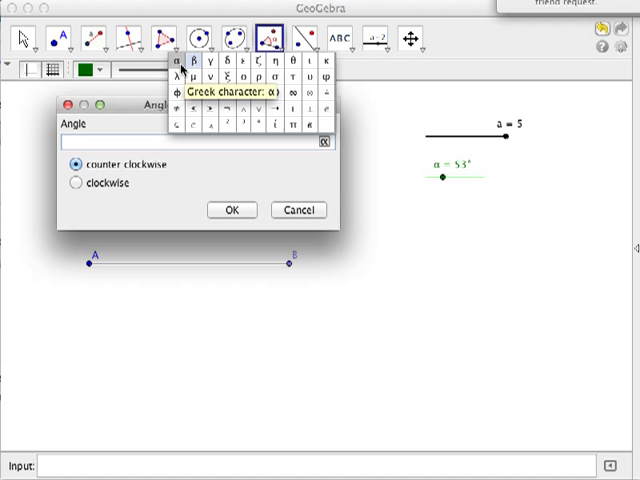
click(180, 63)
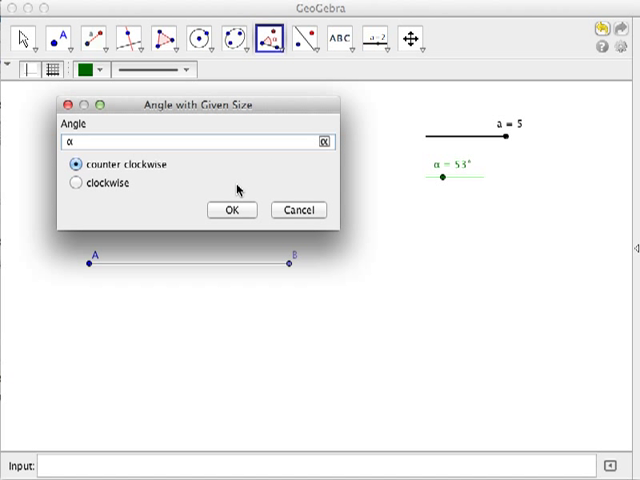
mouse_move(113, 160)
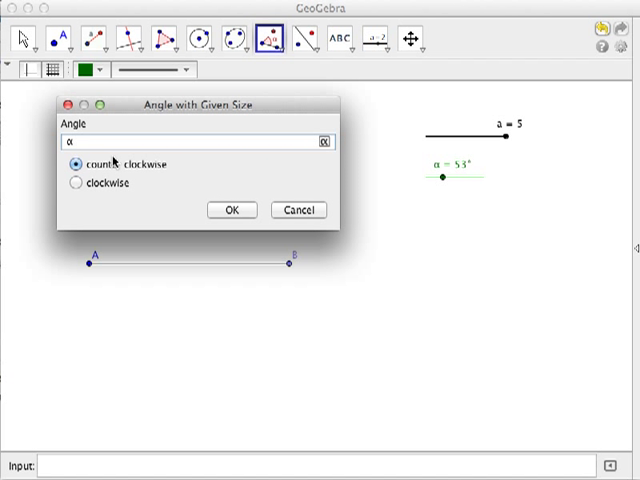
click(231, 210)
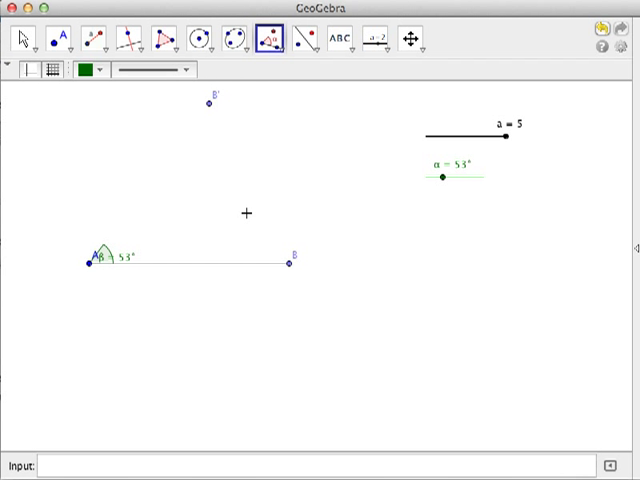
click(22, 38)
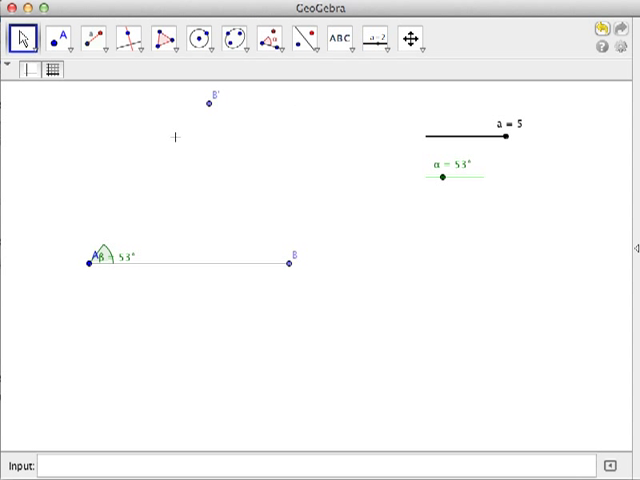
- Test the figure by setting a = 2 and swinging α to 47°, then hide the angle marking at A
click(443, 178)
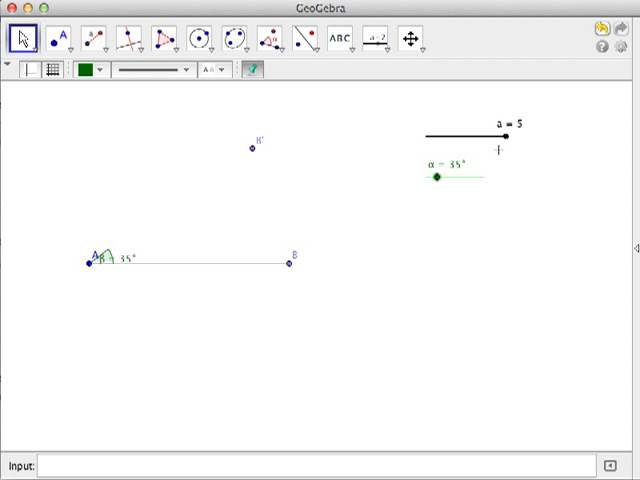
drag(505, 136, 460, 130)
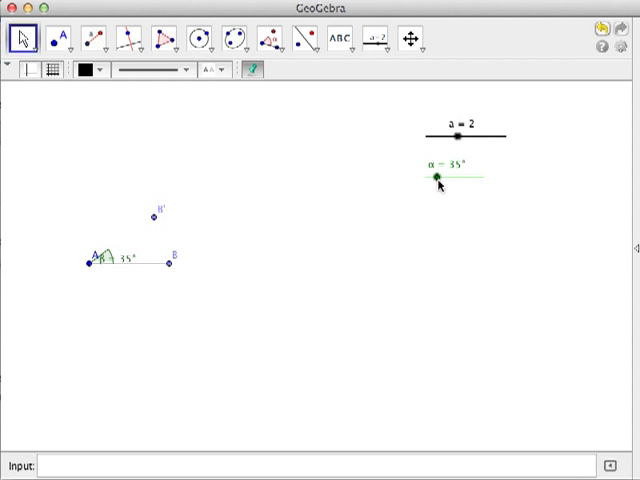
drag(440, 178, 463, 180)
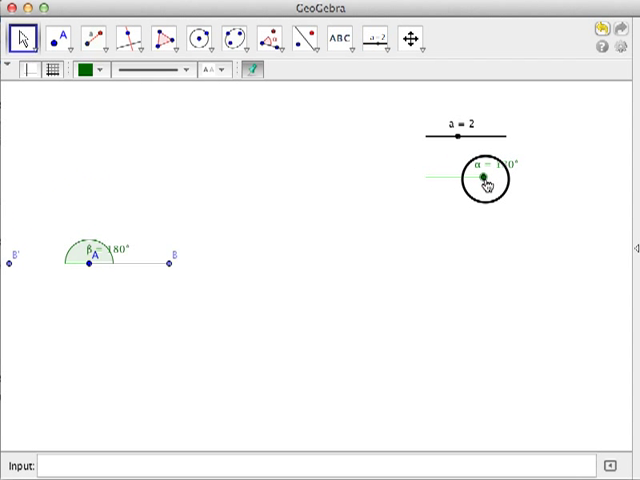
drag(485, 175, 440, 178)
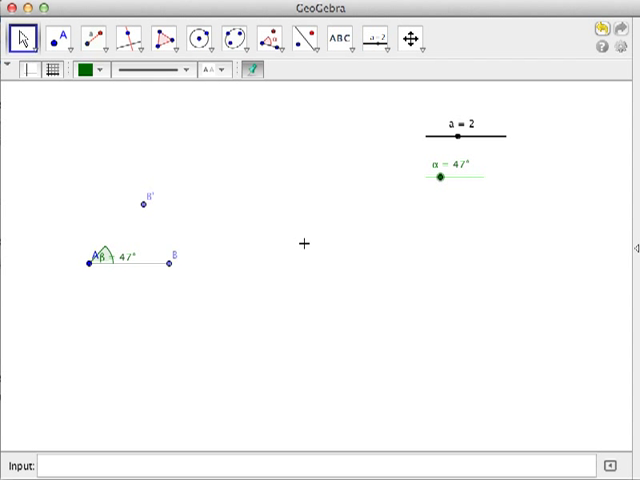
right_click(100, 260)
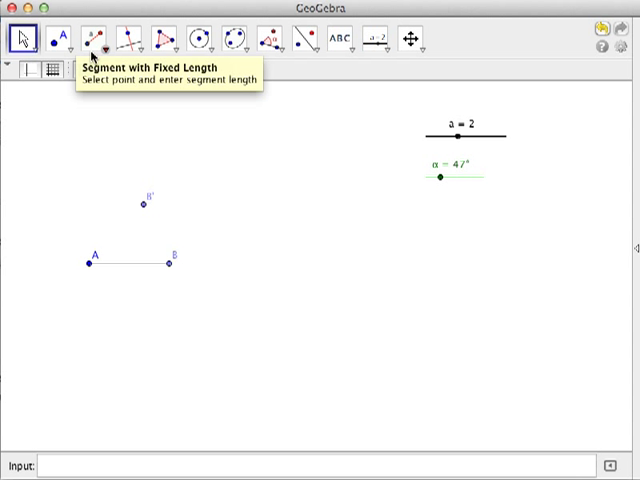
- Draw side AB' as a segment from A to the rotated point B'
click(92, 38)
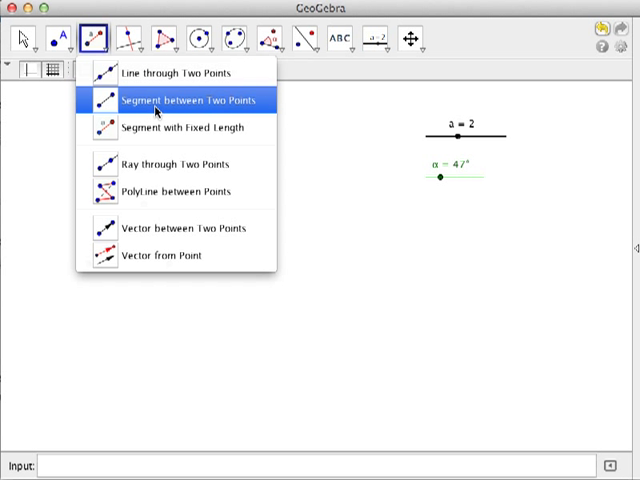
mouse_move(172, 110)
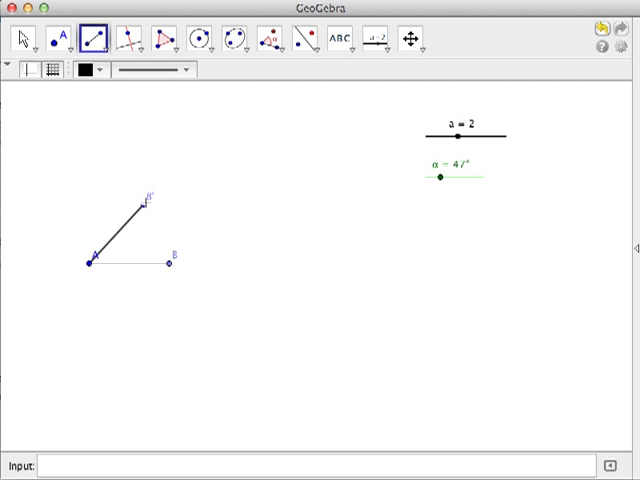
click(20, 38)
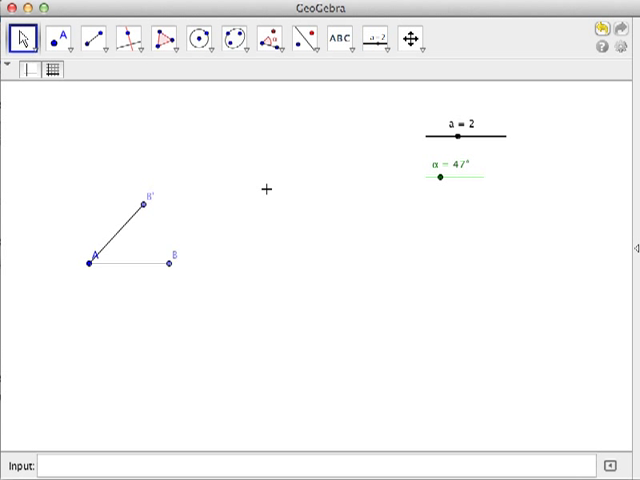
mouse_move(307, 139)
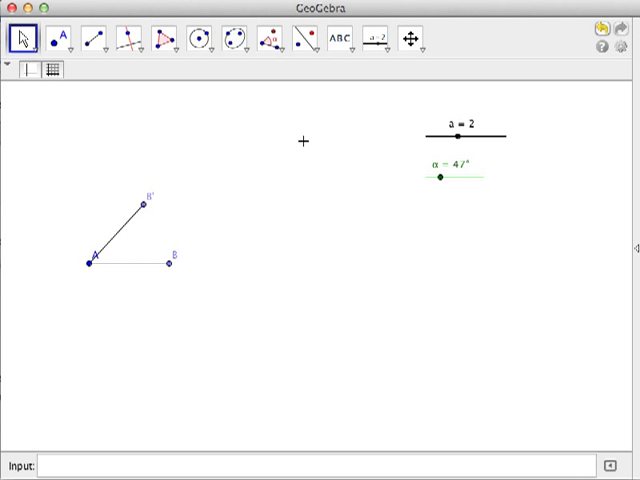
mouse_move(143, 275)
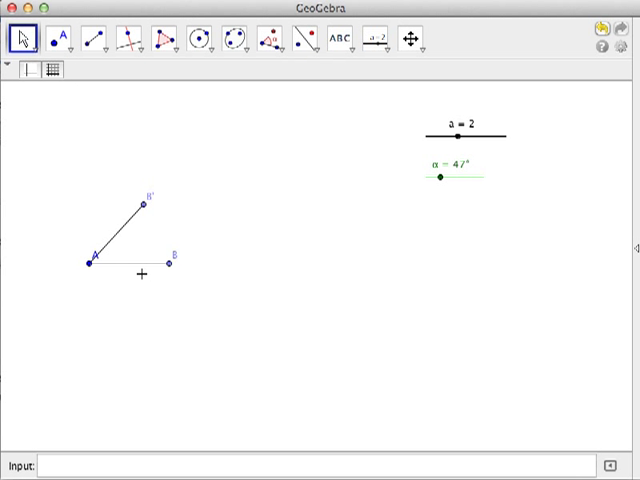
mouse_move(77, 231)
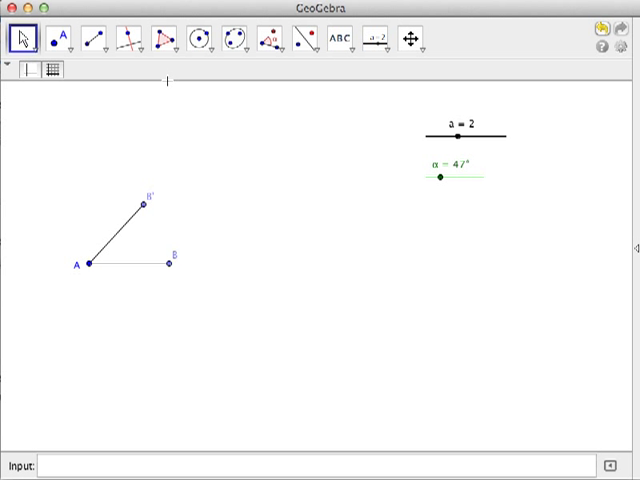
- Draw a line through B' parallel to AB and a line through B parallel to AB'
click(128, 38)
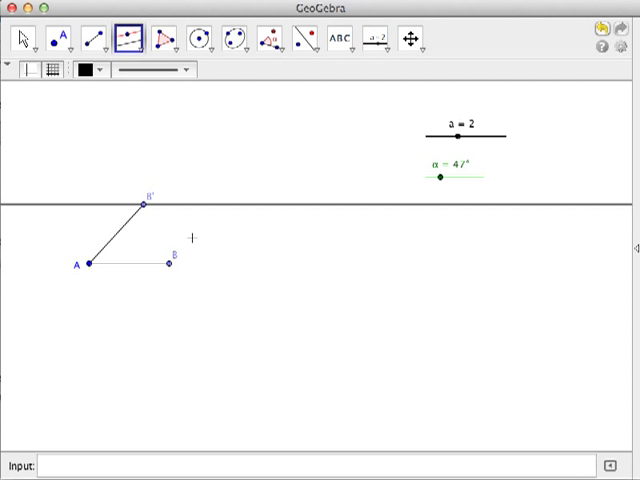
mouse_move(195, 237)
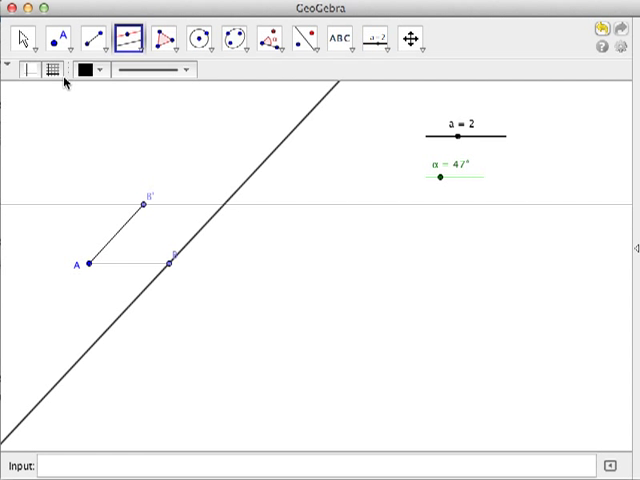
click(20, 38)
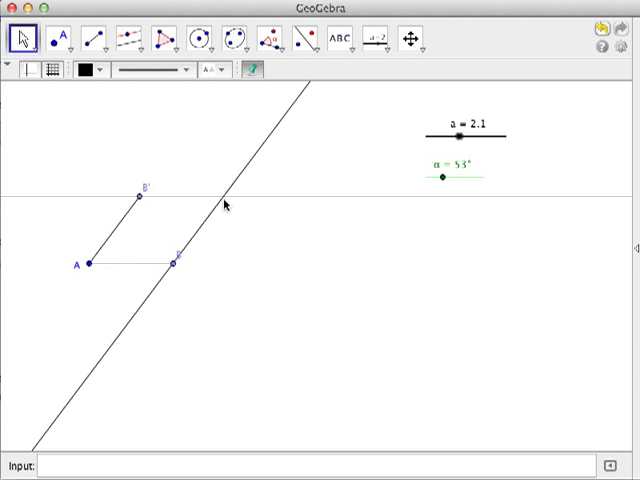
- Mark point C at the intersection of the two parallel lines
click(58, 38)
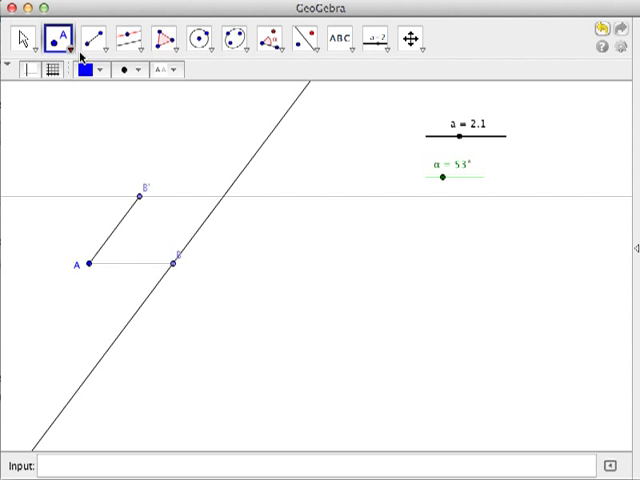
click(225, 192)
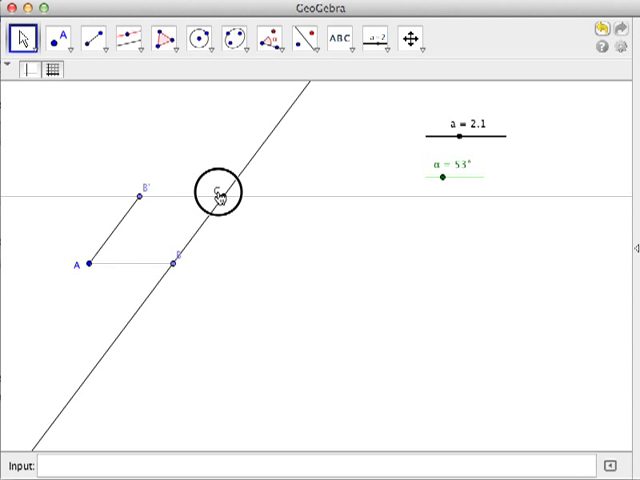
click(219, 192)
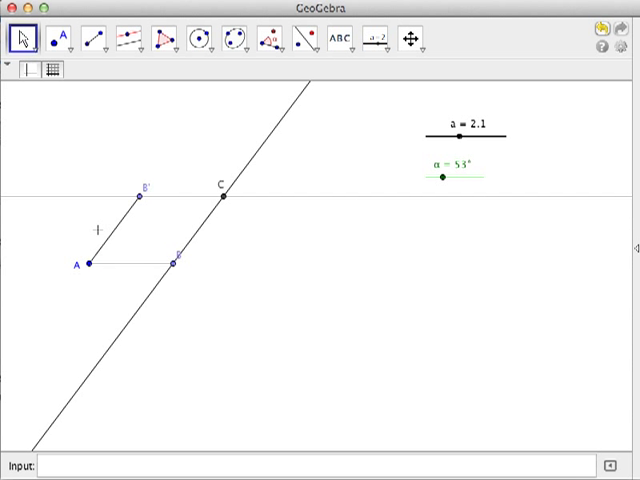
mouse_move(272, 202)
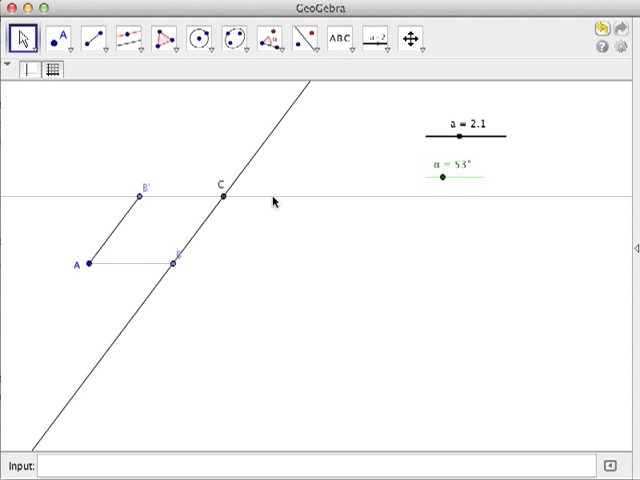
mouse_move(252, 168)
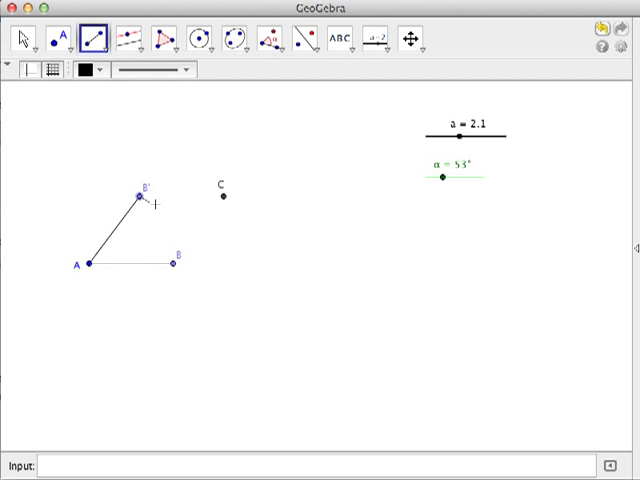
- Hide the parallel lines and close the figure with segments B'C and BC
drag(140, 194, 222, 197)
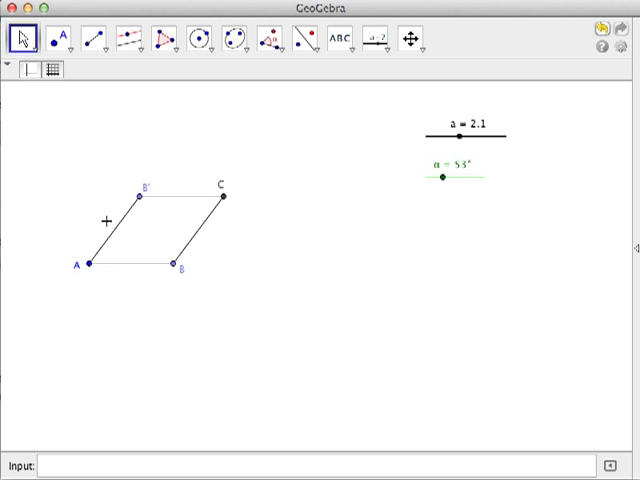
mouse_move(153, 220)
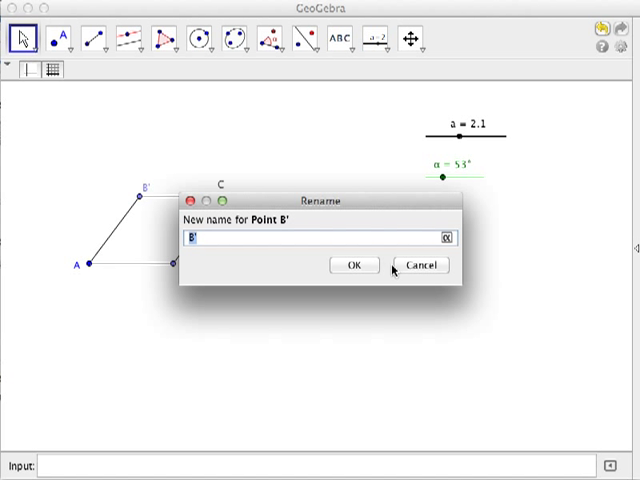
- Rename vertex B' to D so the rhombus reads ABCD
text(D)
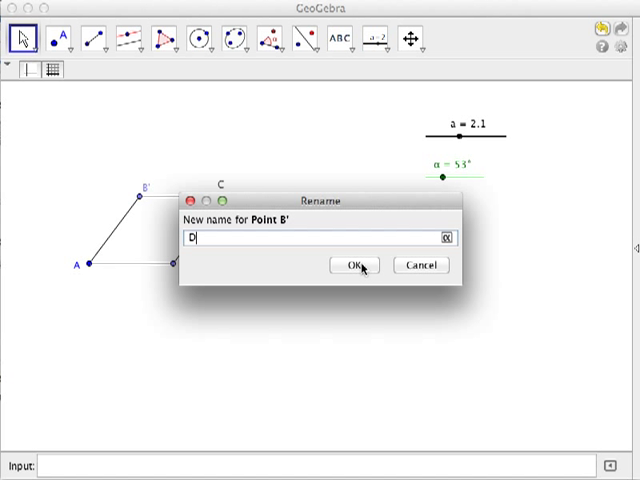
click(355, 265)
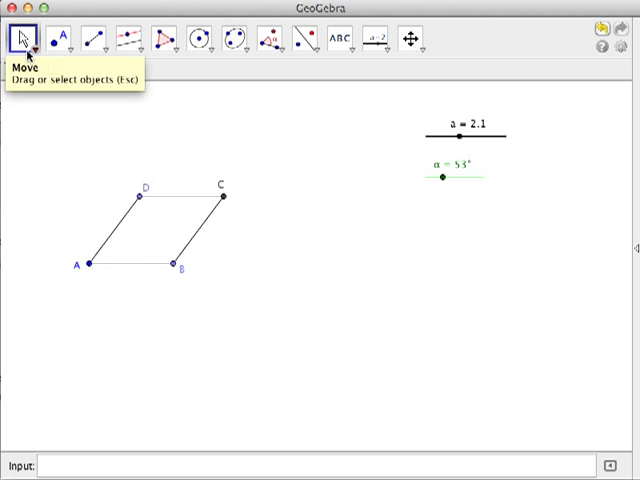